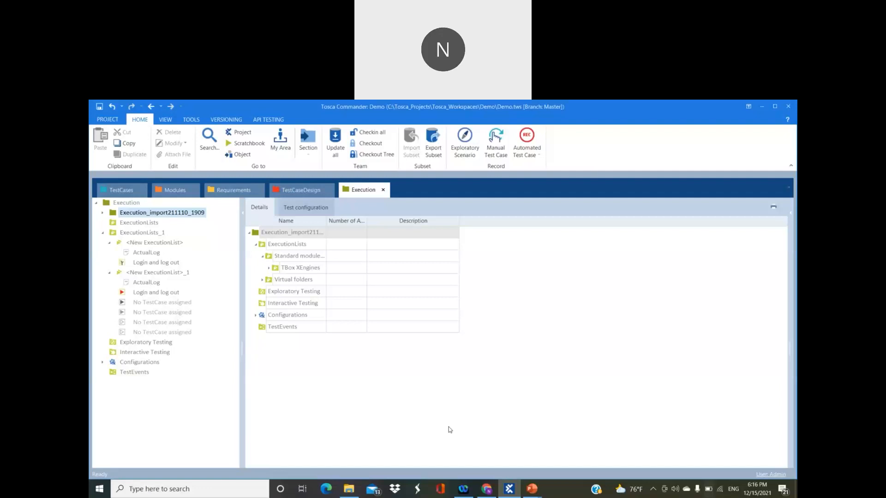
mouse_move(117, 184)
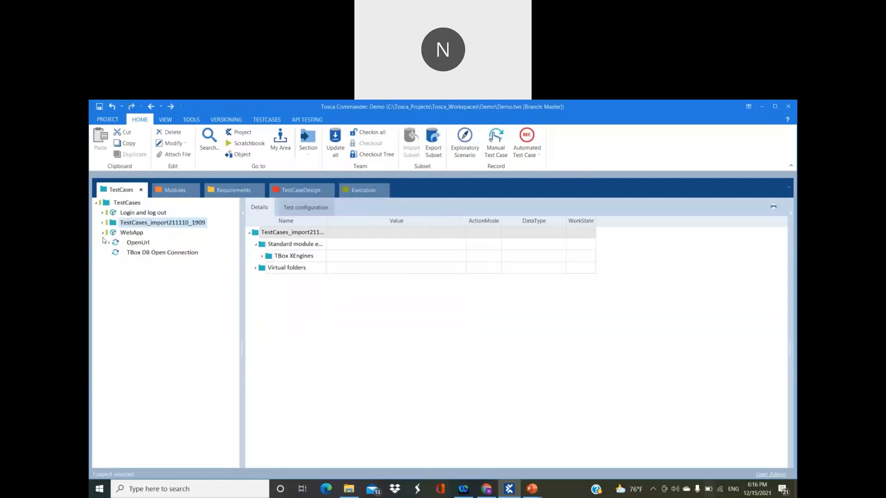
Switch to the TestCases section with the WebApp folder collapsed
click(104, 232)
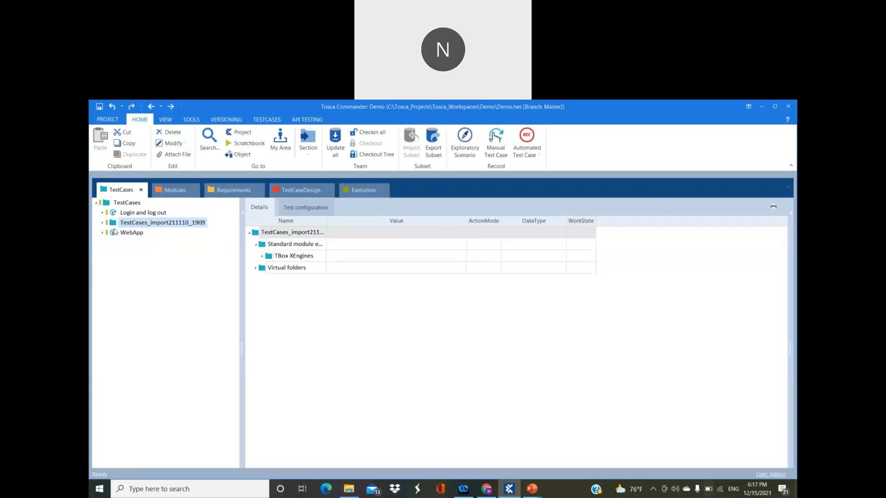
double_click(127, 202)
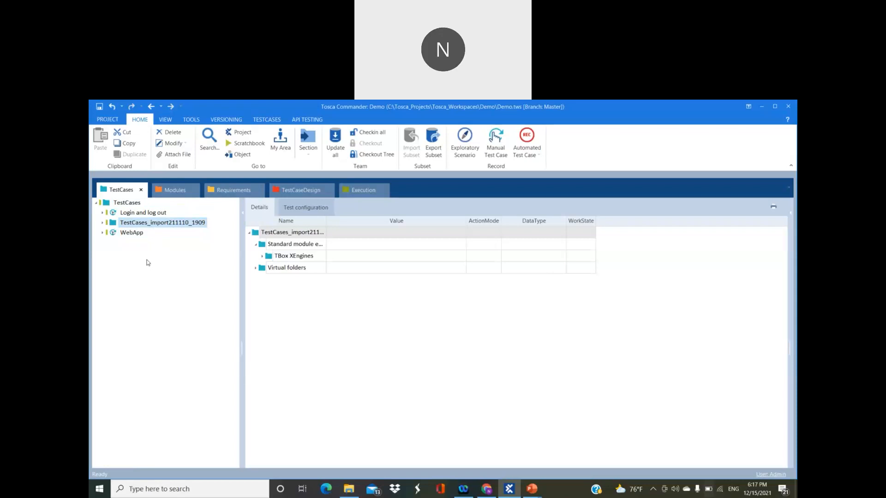
mouse_move(155, 281)
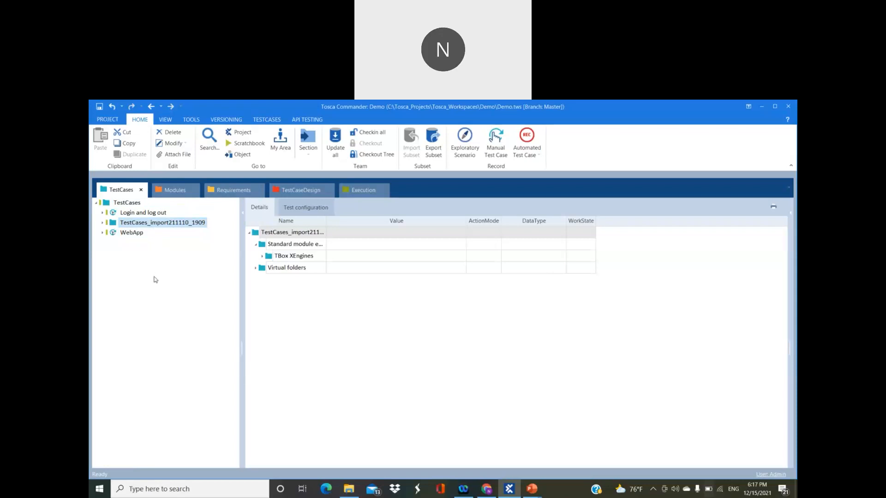
mouse_move(154, 272)
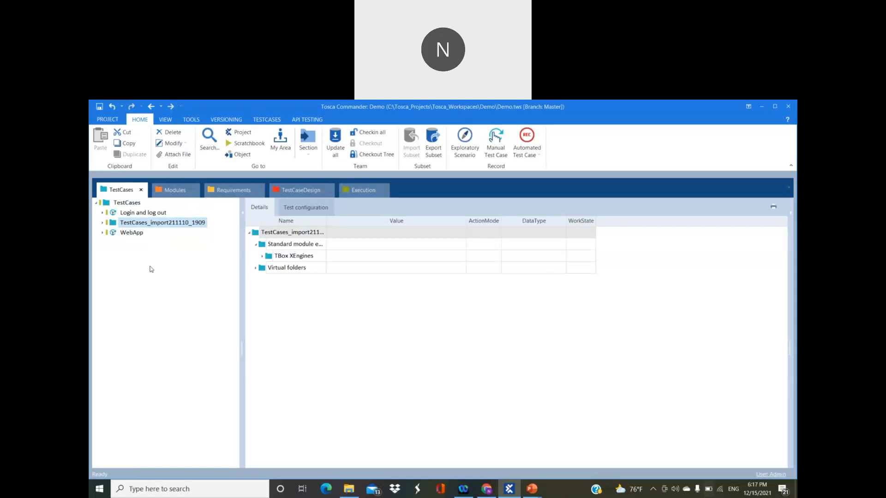
mouse_move(164, 312)
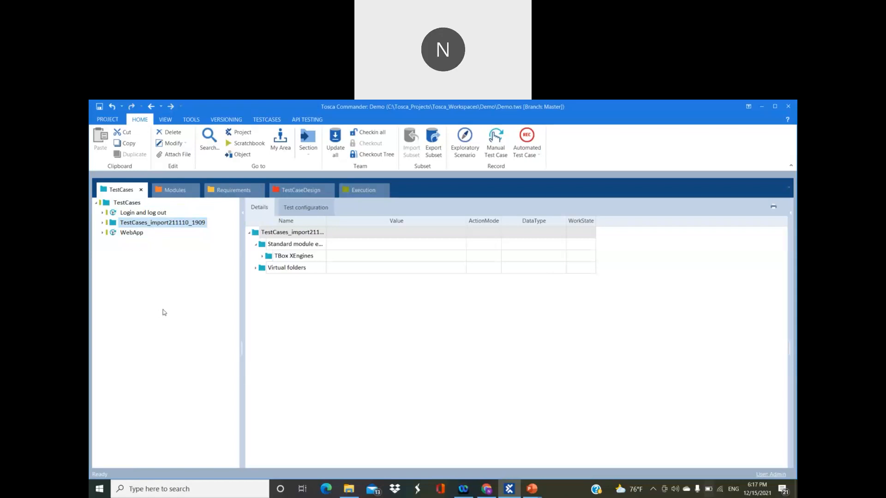
mouse_move(197, 262)
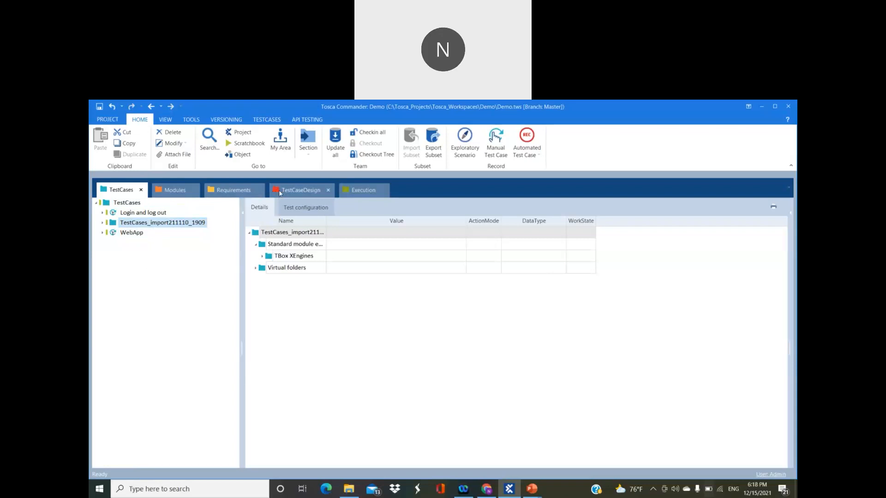
click(301, 190)
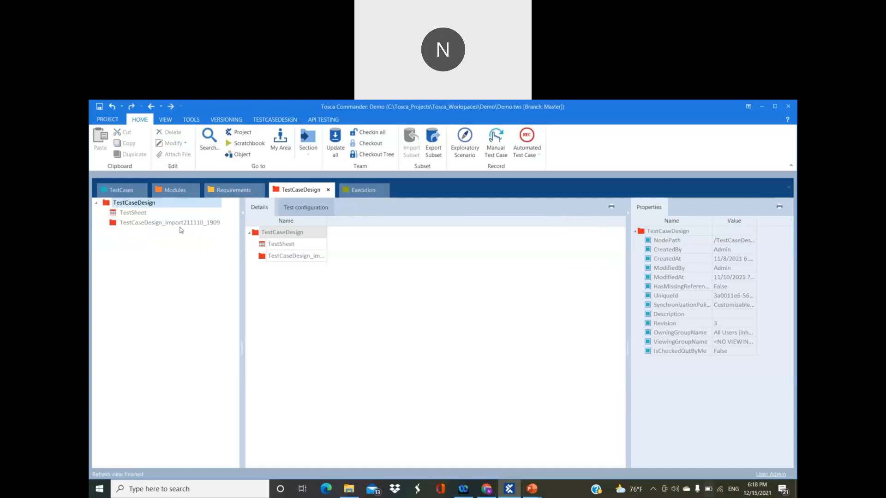
click(133, 212)
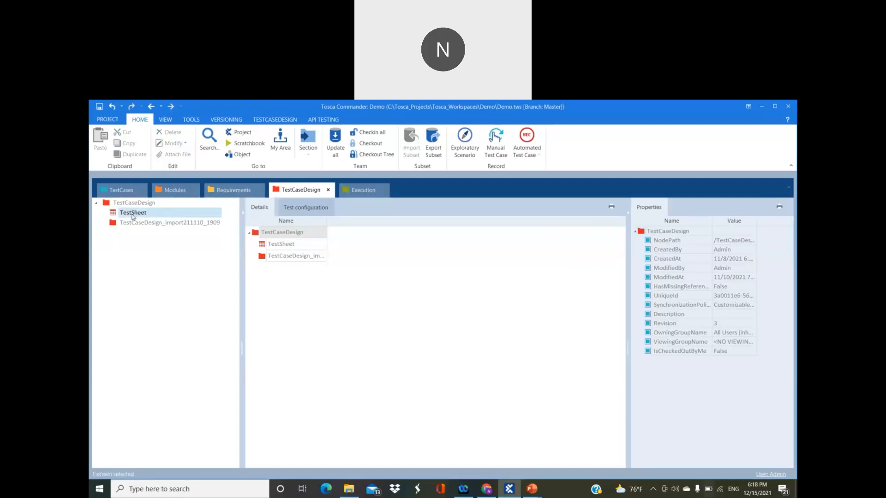
click(133, 212)
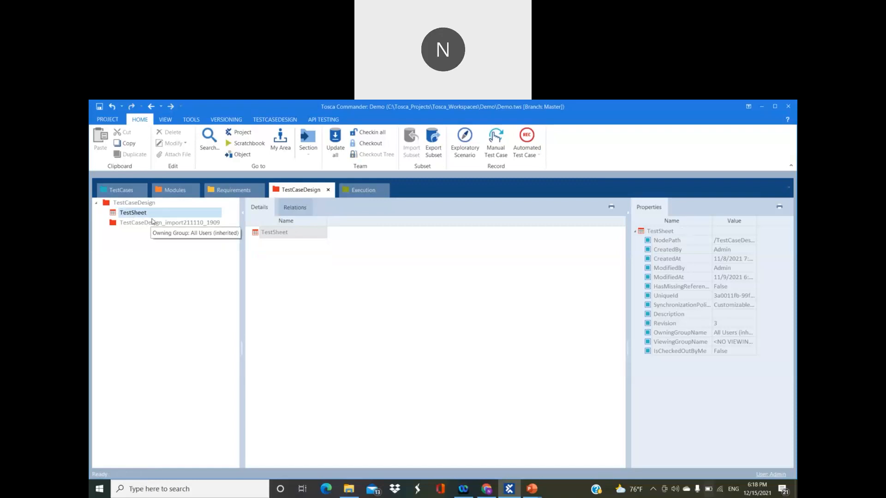
click(121, 190)
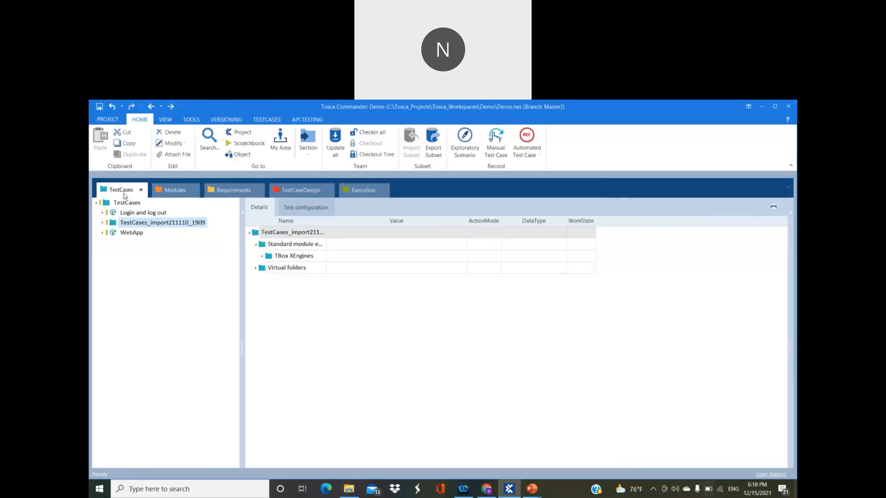
double_click(127, 202)
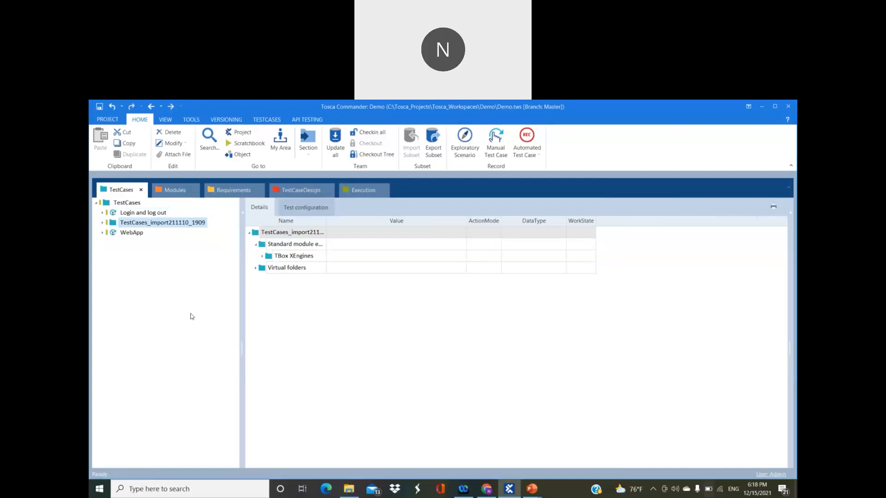
mouse_move(202, 192)
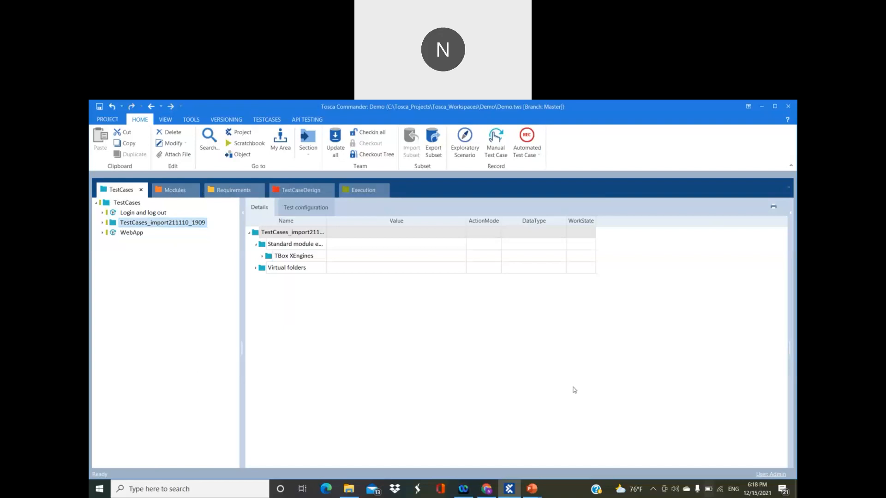
mouse_move(665, 391)
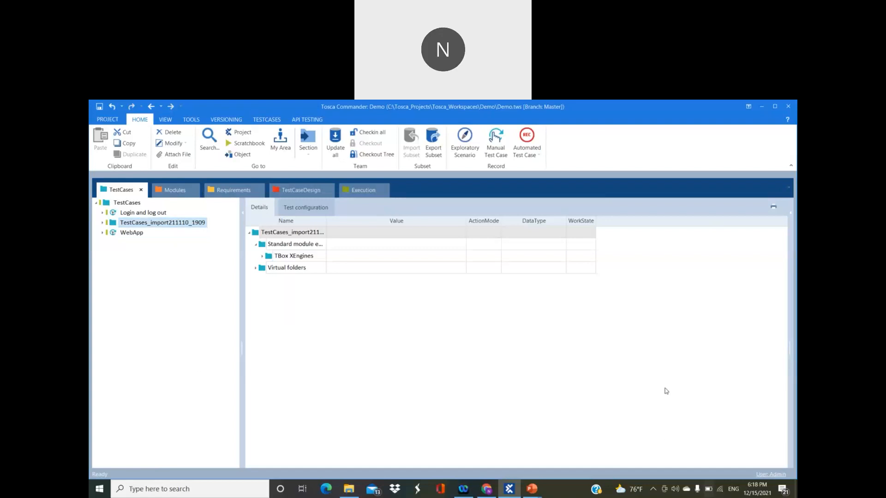
mouse_move(424, 372)
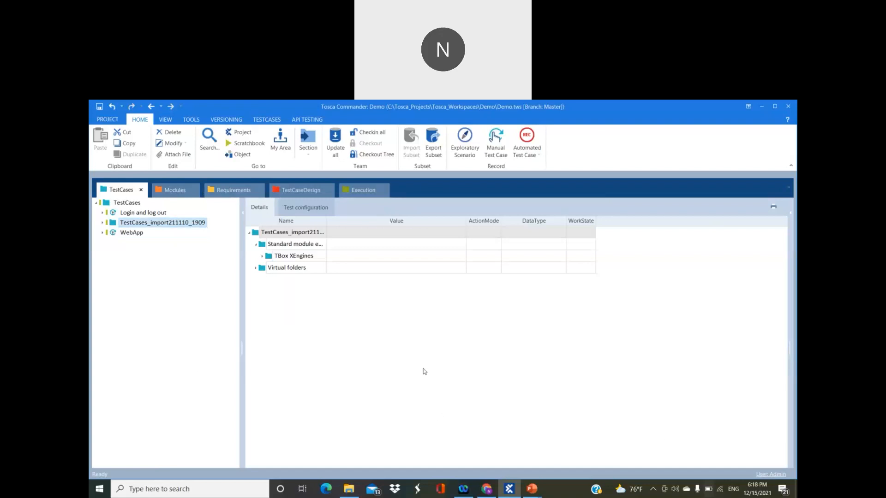
mouse_move(209, 195)
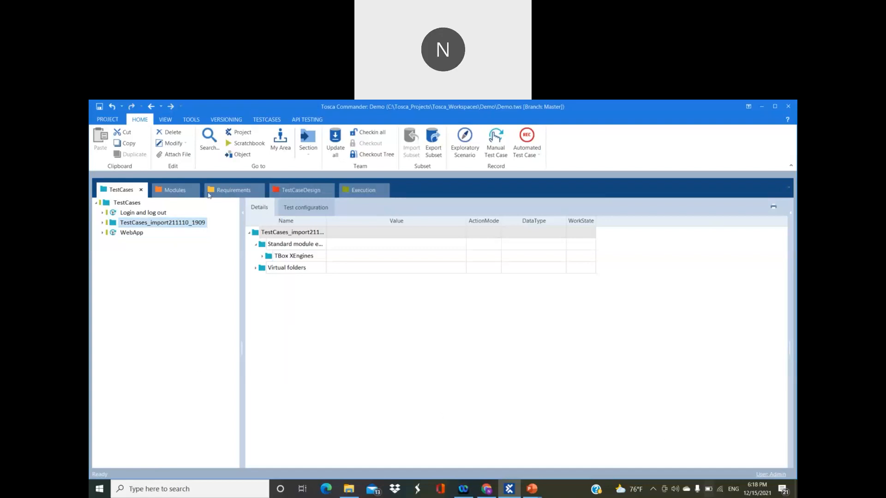
Check out the Login module's tree from its context menu in the Modules section
click(174, 189)
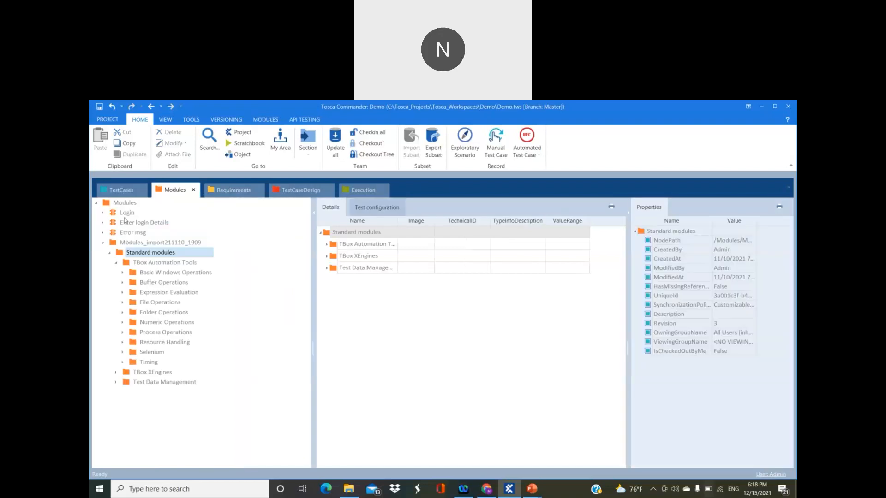
right_click(127, 214)
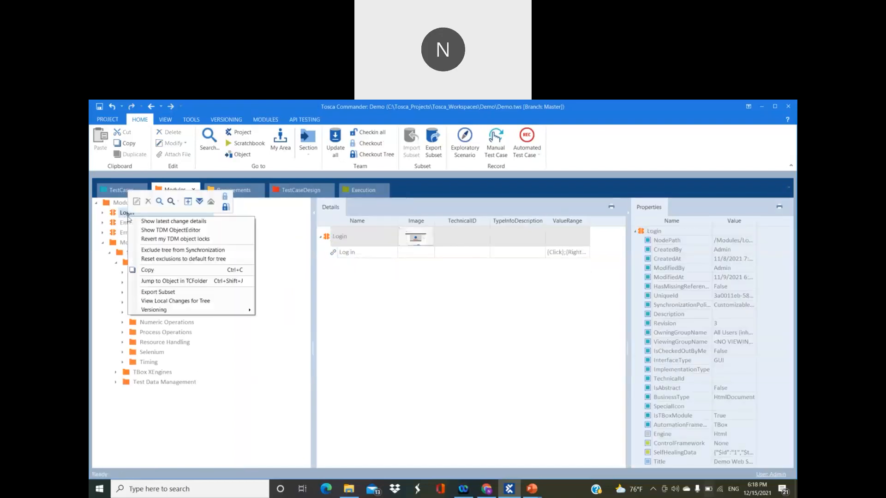
click(347, 252)
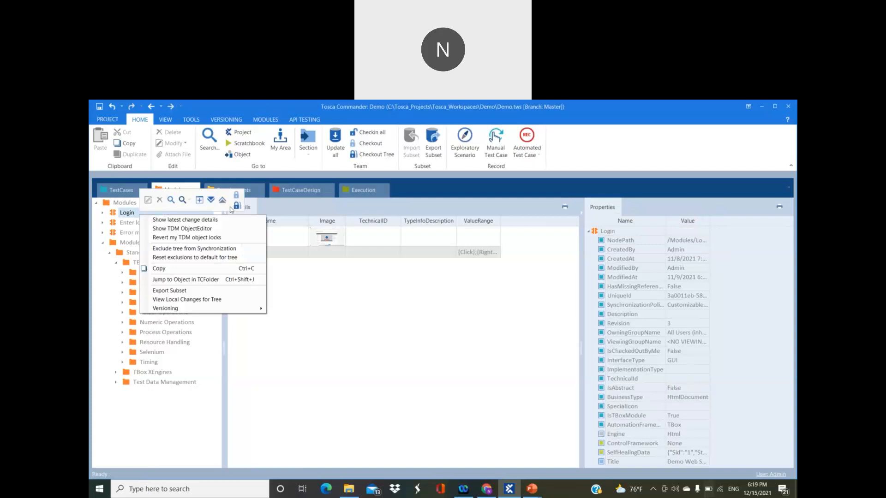
mouse_move(235, 206)
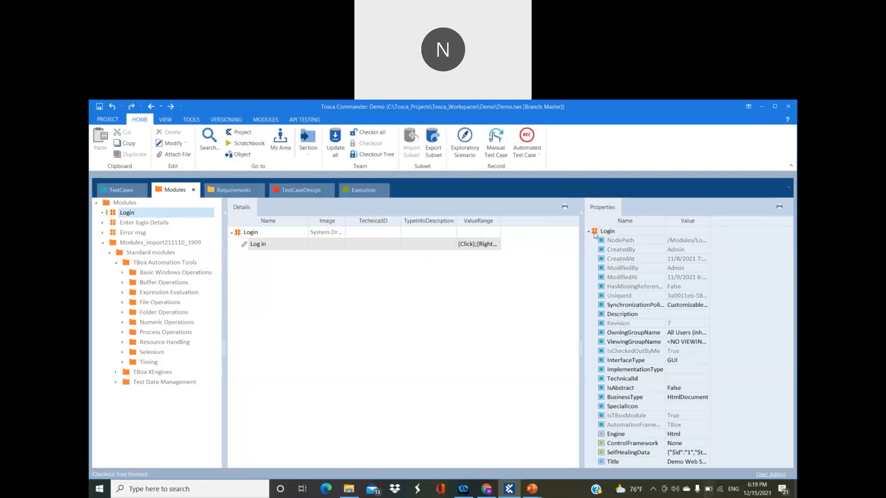
Set the Log in link's ScrollingBehavior to Bottom and return to TestCases
right_click(608, 231)
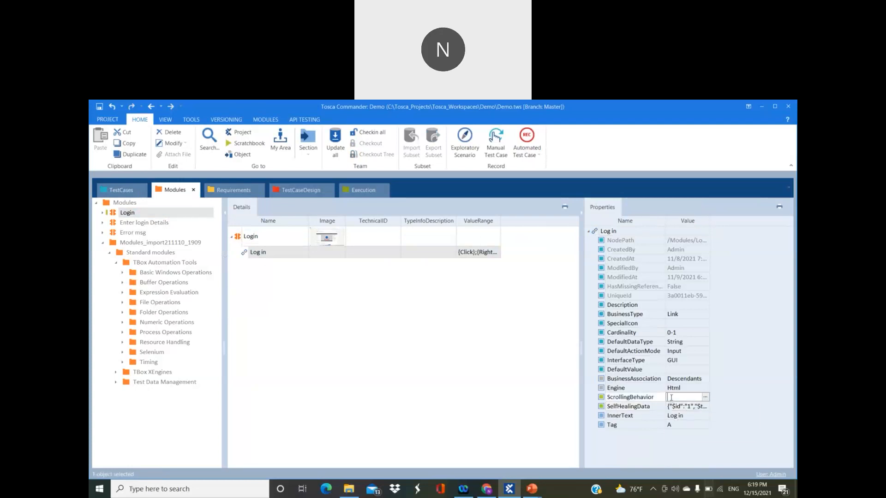
text(Bottom)
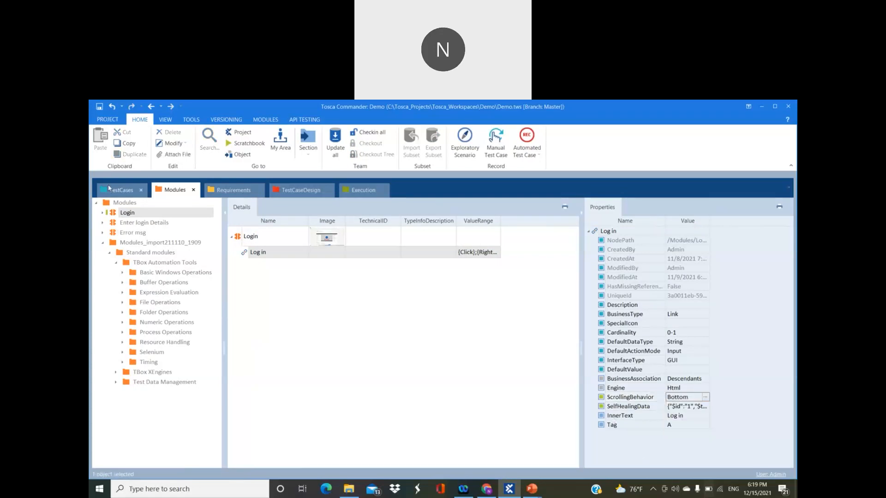
click(120, 190)
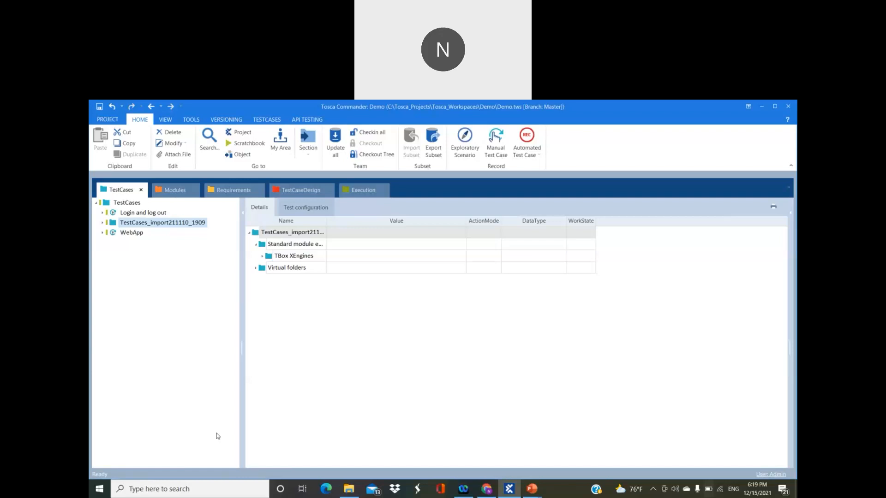
double_click(127, 202)
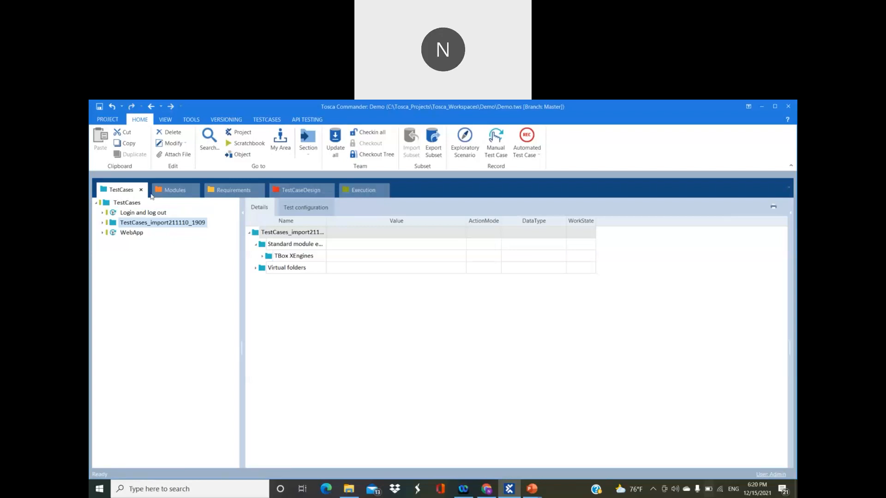
click(175, 190)
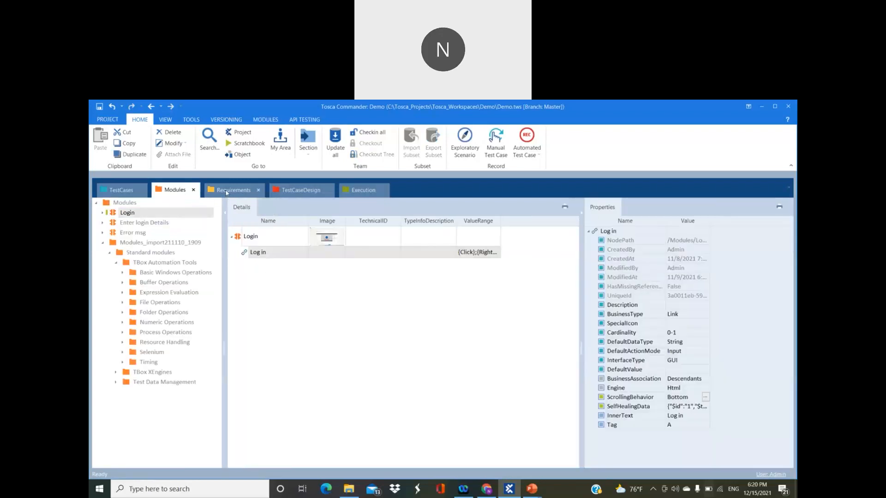
click(232, 190)
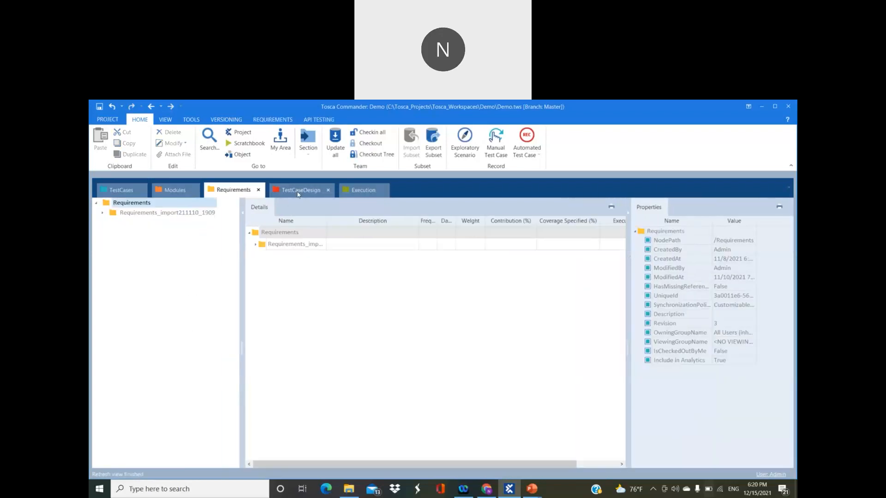
click(301, 190)
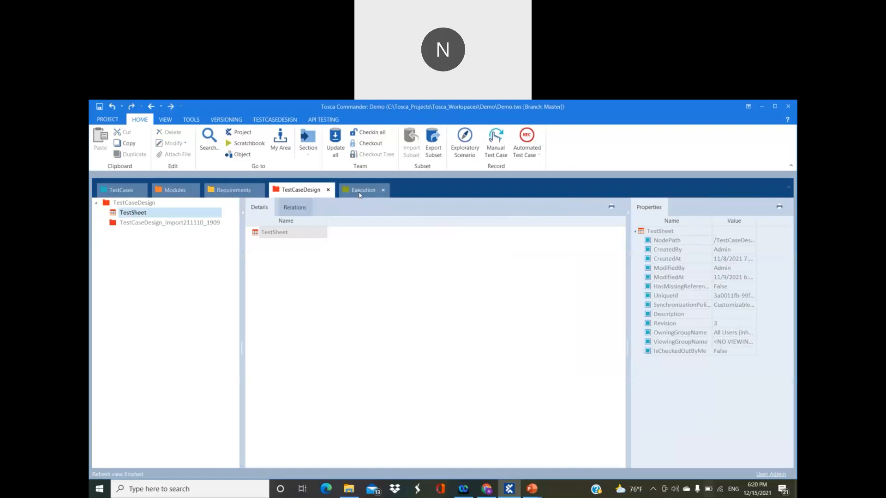
click(363, 189)
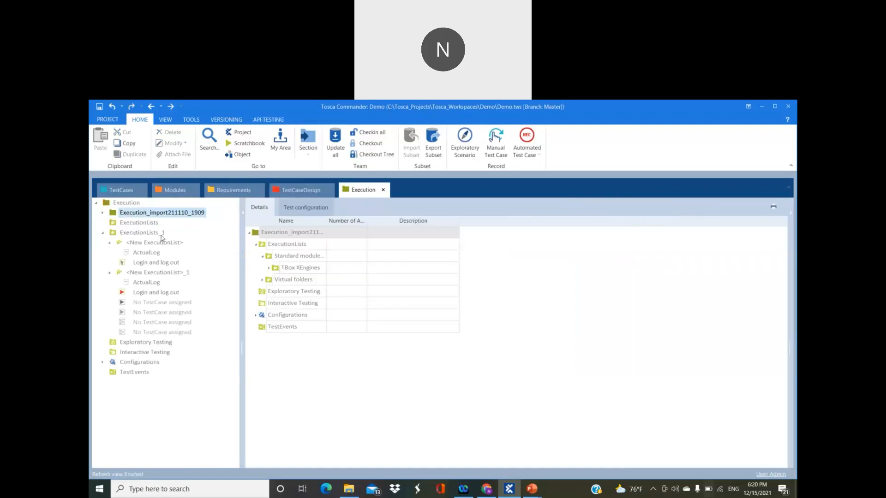
click(121, 189)
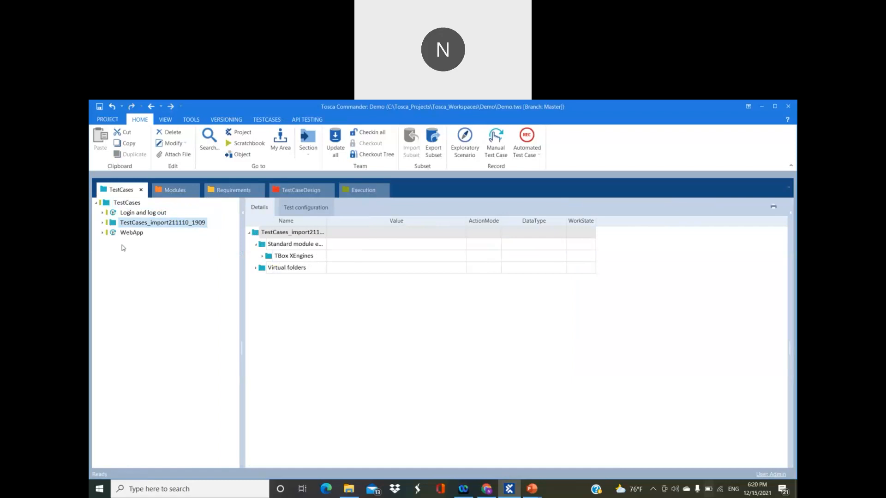
mouse_move(173, 328)
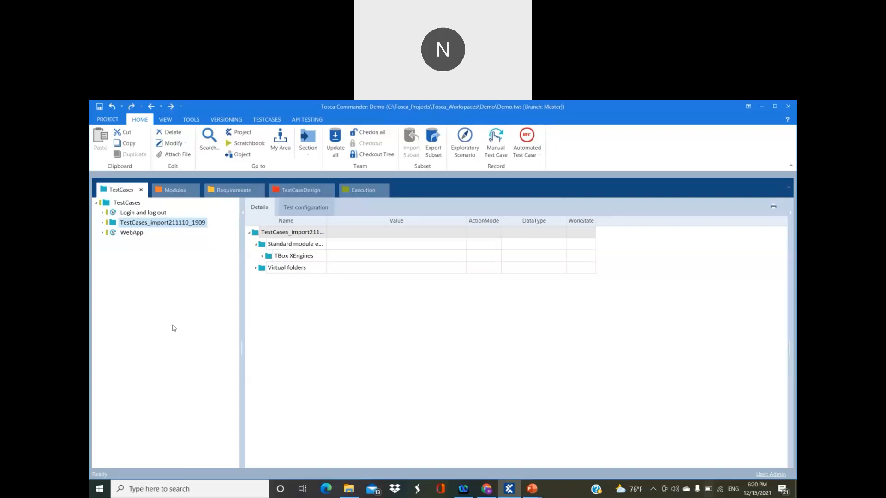
mouse_move(481, 317)
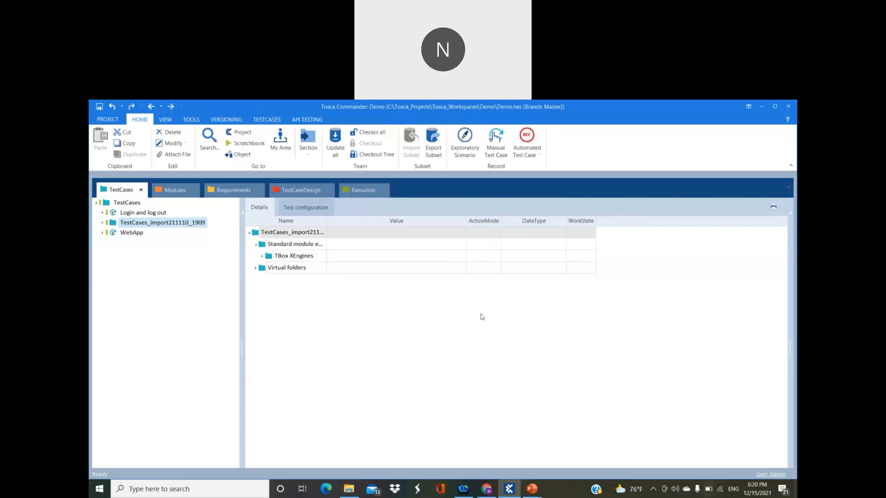